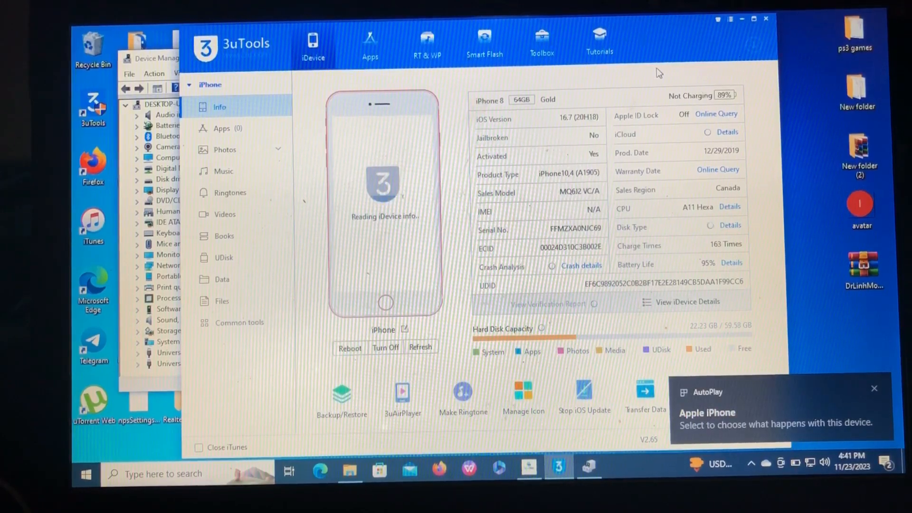
Step: Let 3uTools load the iPhone 8 details, then bring up Device Manager
{"action": "left_click", "coordinate": [874, 388]}
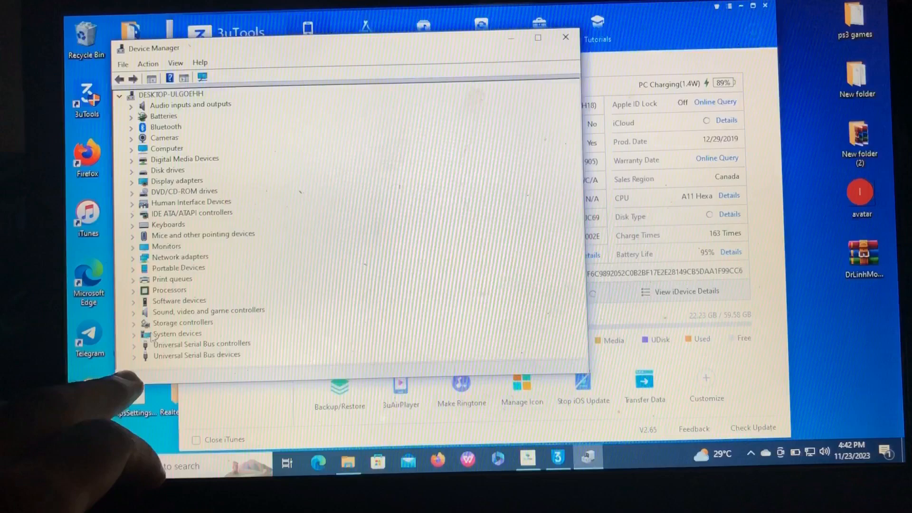
Step: Expand the USB controllers and devices categories to show the Apple Mobile Device entries
{"action": "left_click", "coordinate": [134, 343]}
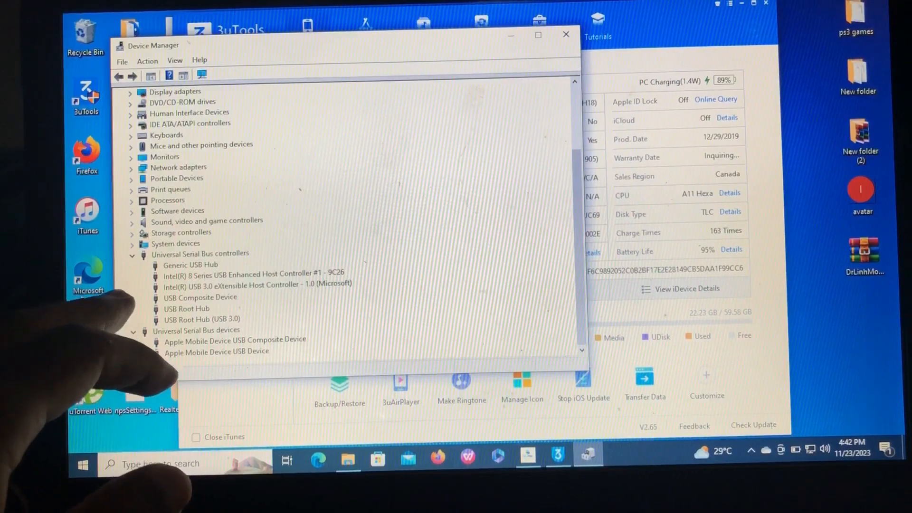
{"action": "mouse_move", "coordinate": [140, 358]}
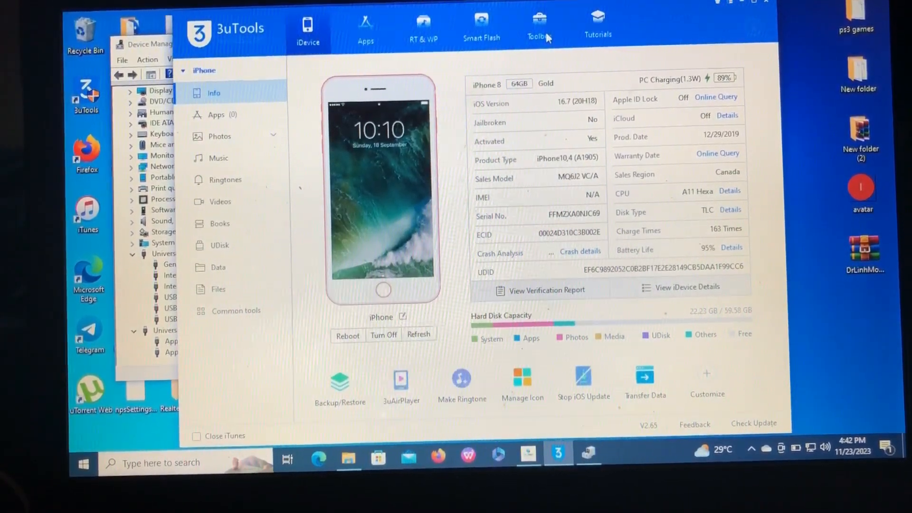
Step: Run the Toolbox iTunes Utility driver check, showing all drivers working
{"action": "left_click", "coordinate": [538, 26]}
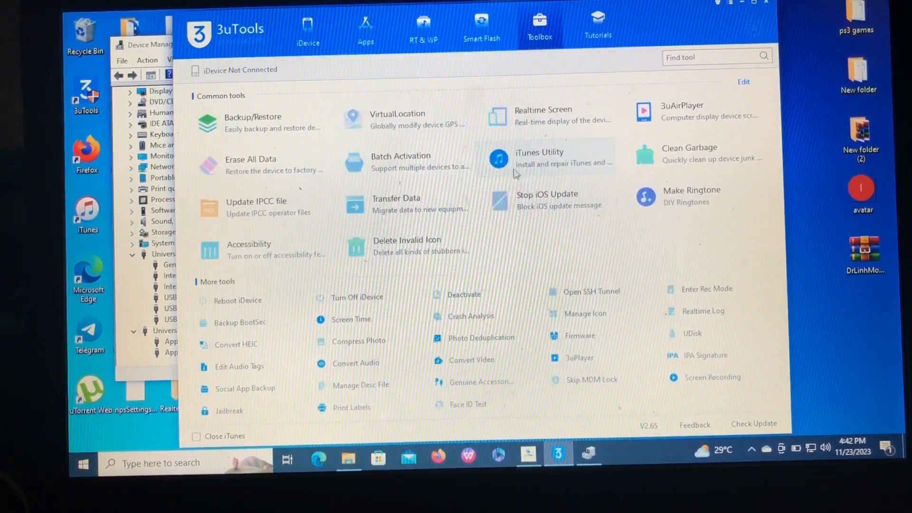
{"action": "left_click", "coordinate": [538, 157]}
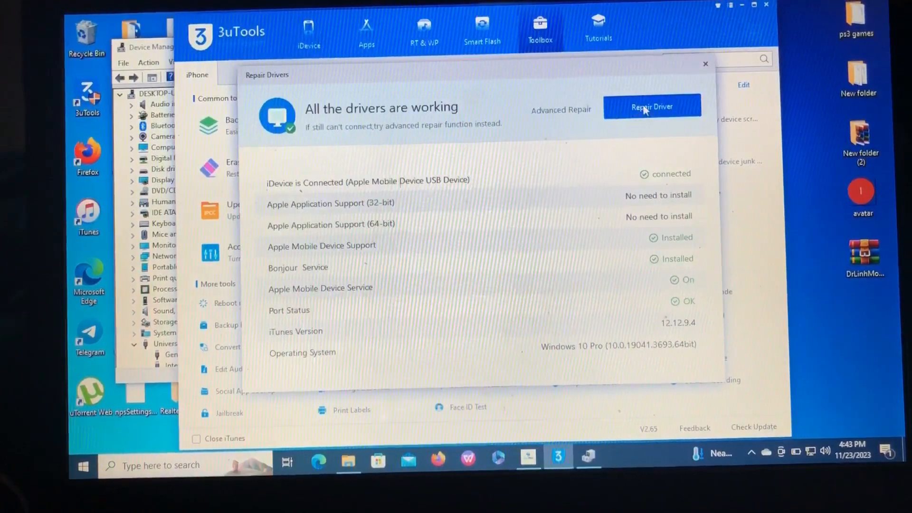
Step: Repair the Apple drivers until iTunes Utility reports the driver works well
{"action": "left_click", "coordinate": [651, 107]}
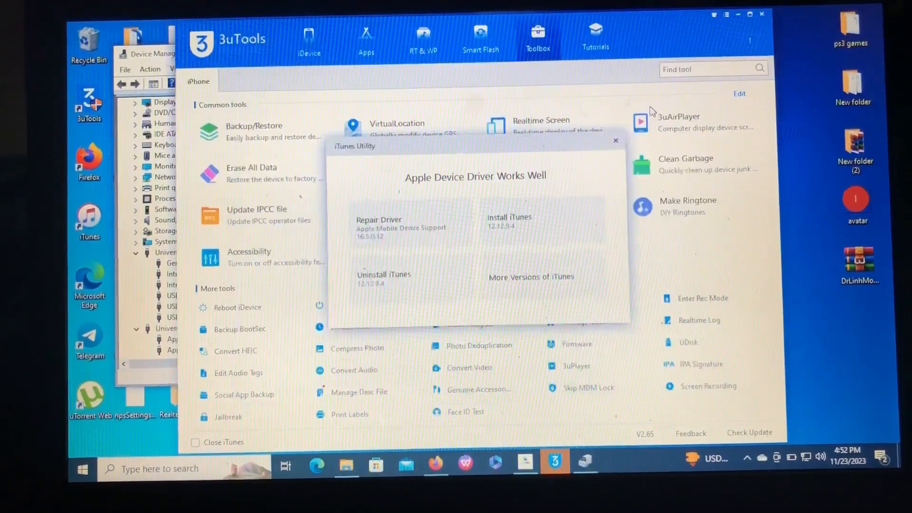
Step: Reopen the driver check and bring up the advanced repair options
{"action": "left_click", "coordinate": [379, 219]}
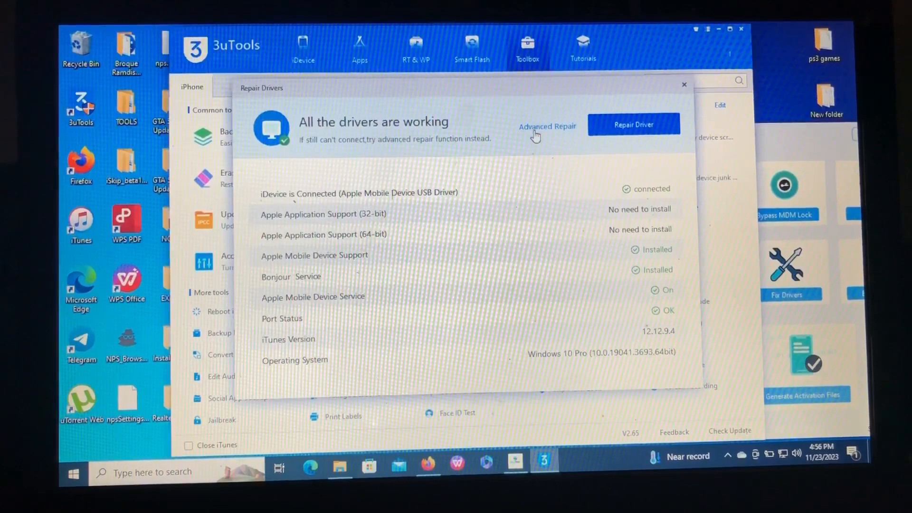
{"action": "left_click", "coordinate": [547, 127]}
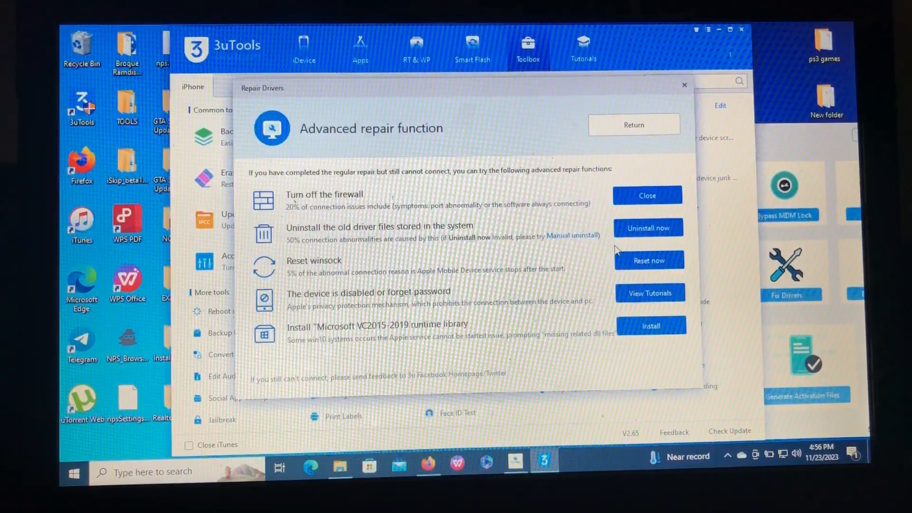
{"action": "mouse_move", "coordinate": [420, 243]}
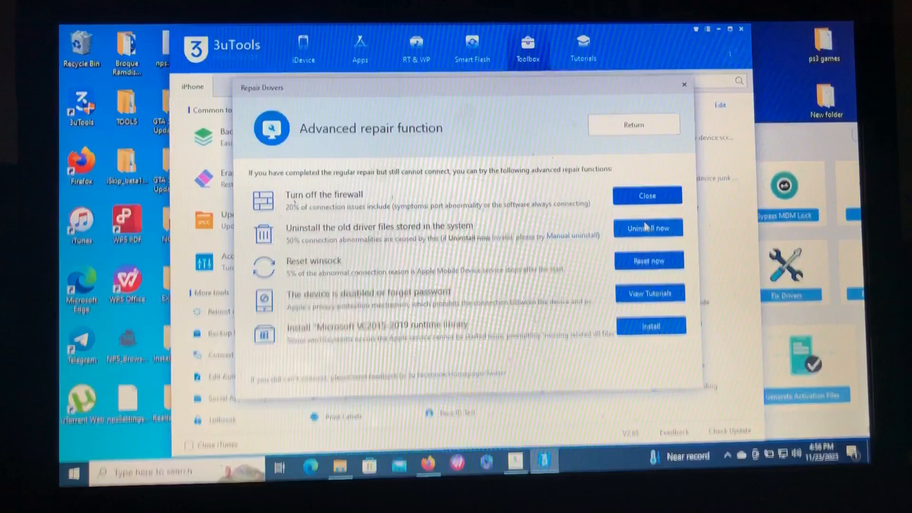
Step: Uninstall the old Apple driver files through Advanced Repair
{"action": "left_click", "coordinate": [648, 227]}
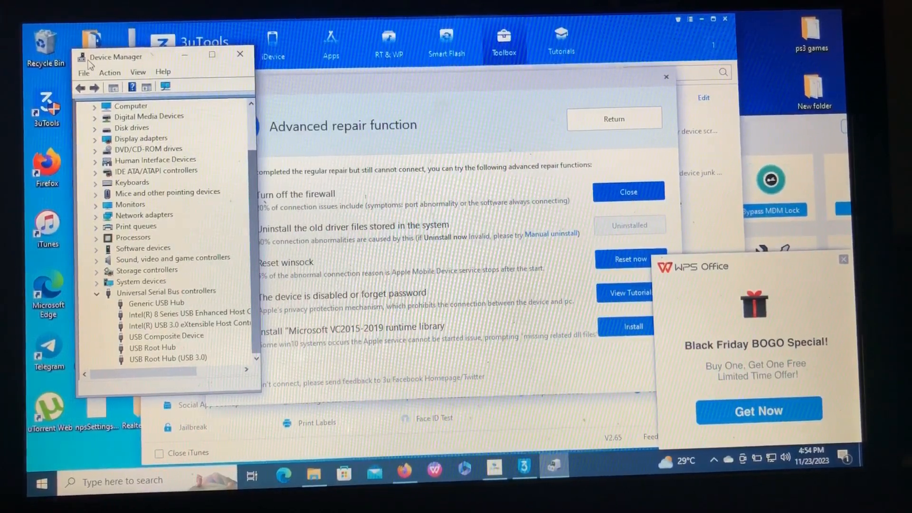
Step: Scan Device Manager to list Apple Mobile Device USB Driver and dismiss the WPS popup
{"action": "left_click", "coordinate": [83, 106]}
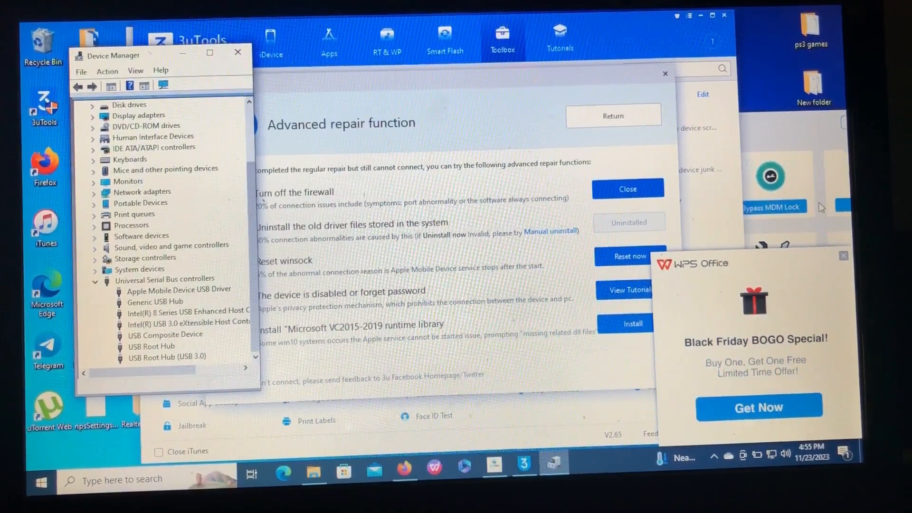
{"action": "left_click", "coordinate": [844, 256]}
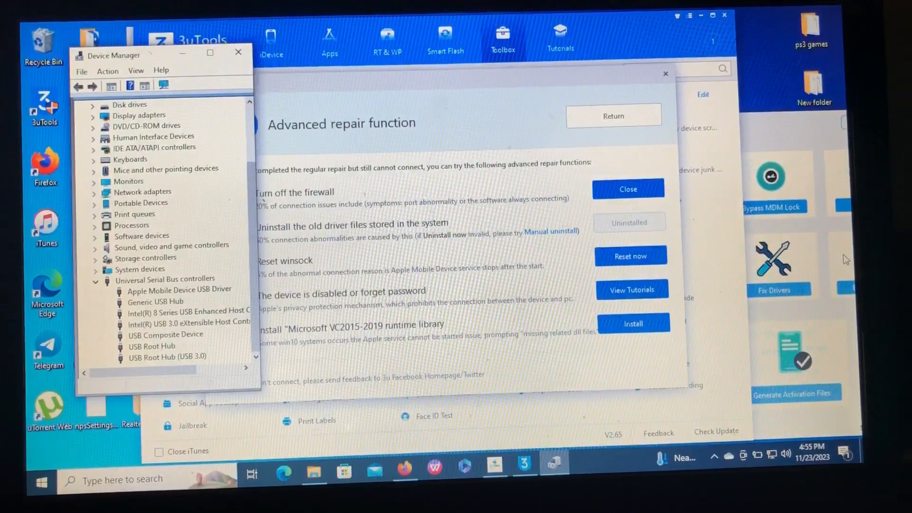